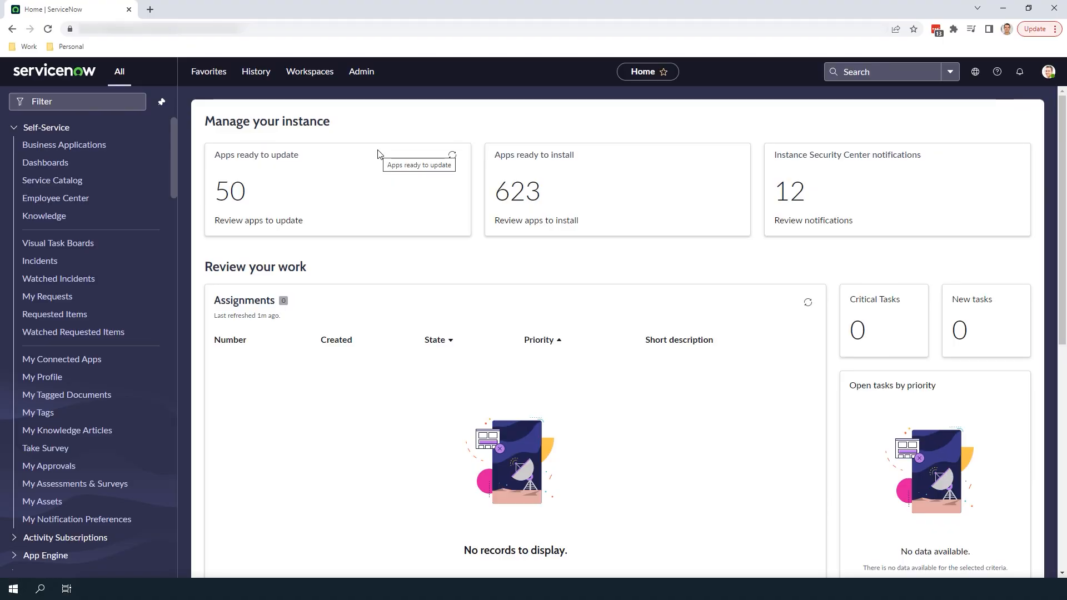
# Filter the navigator for 'Cost Centers' and show the list of eight cost center records.
pyautogui.click(78, 102)
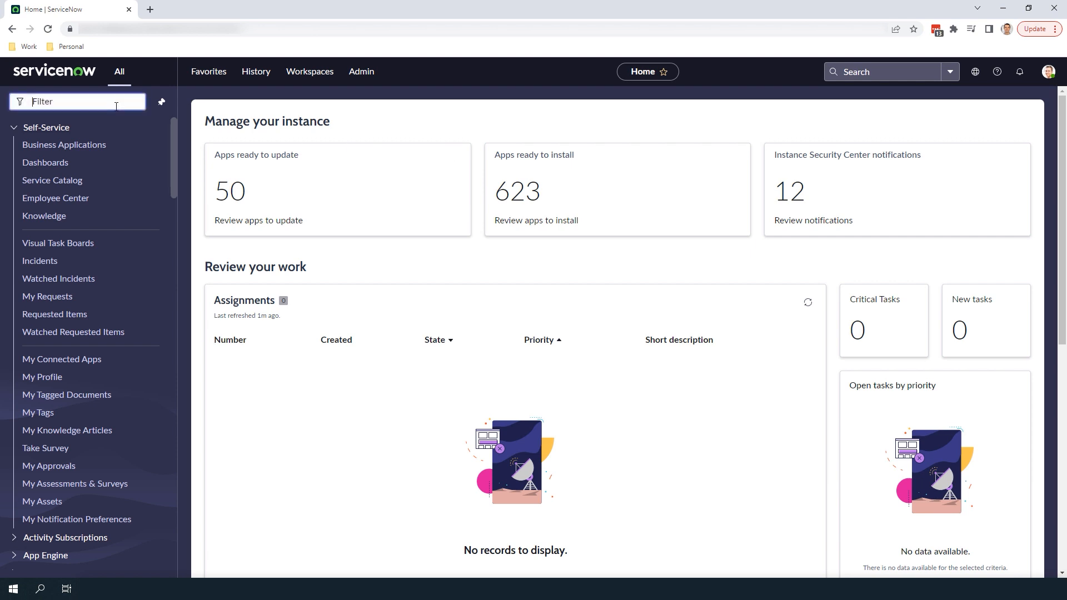
pyautogui.write('Cost Centers')
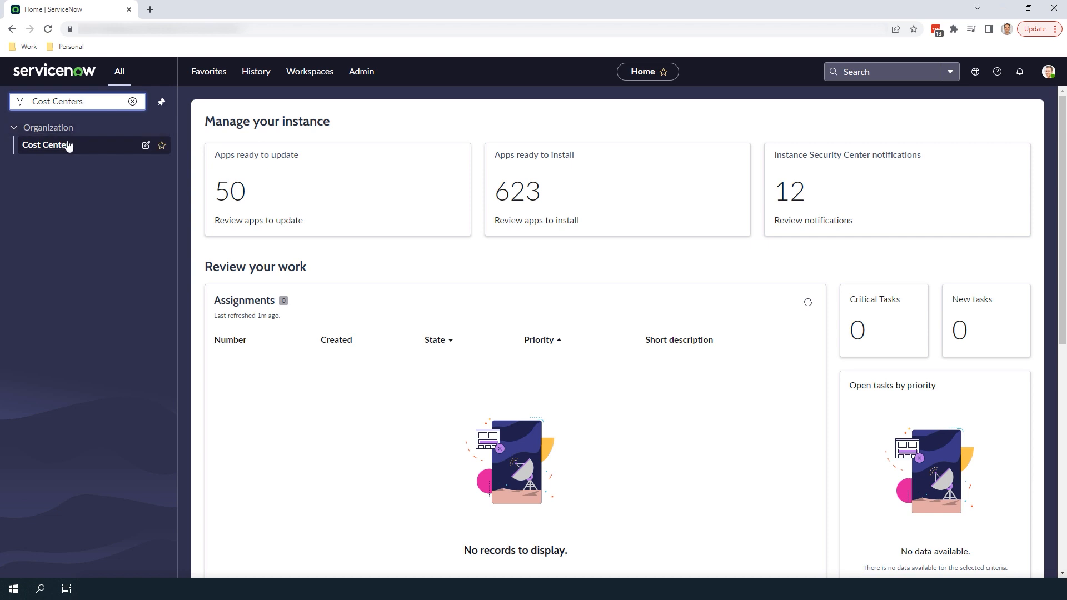
pyautogui.click(46, 144)
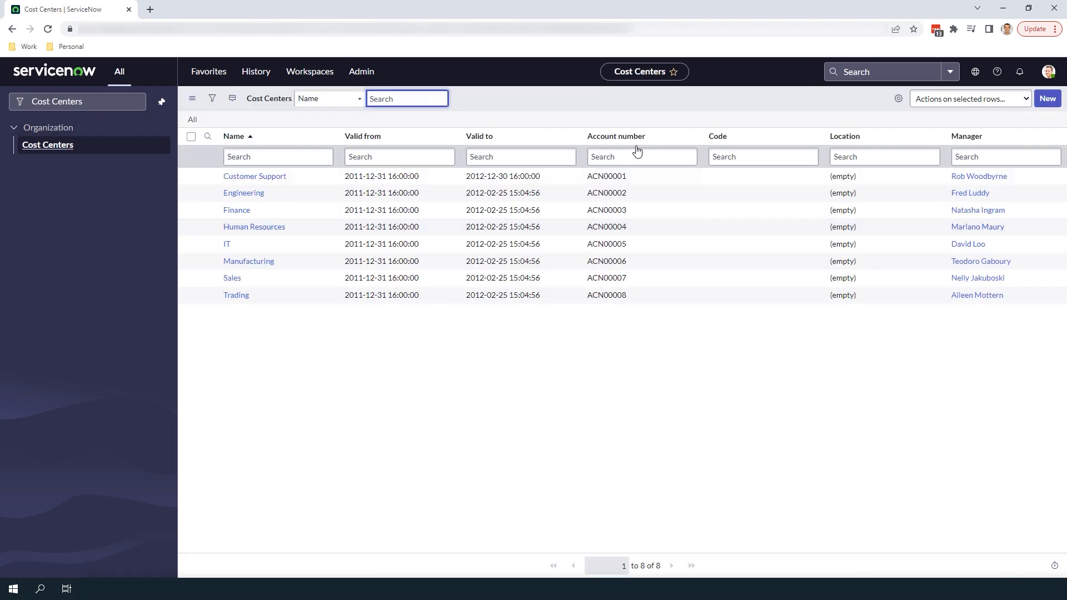
pyautogui.click(647, 369)
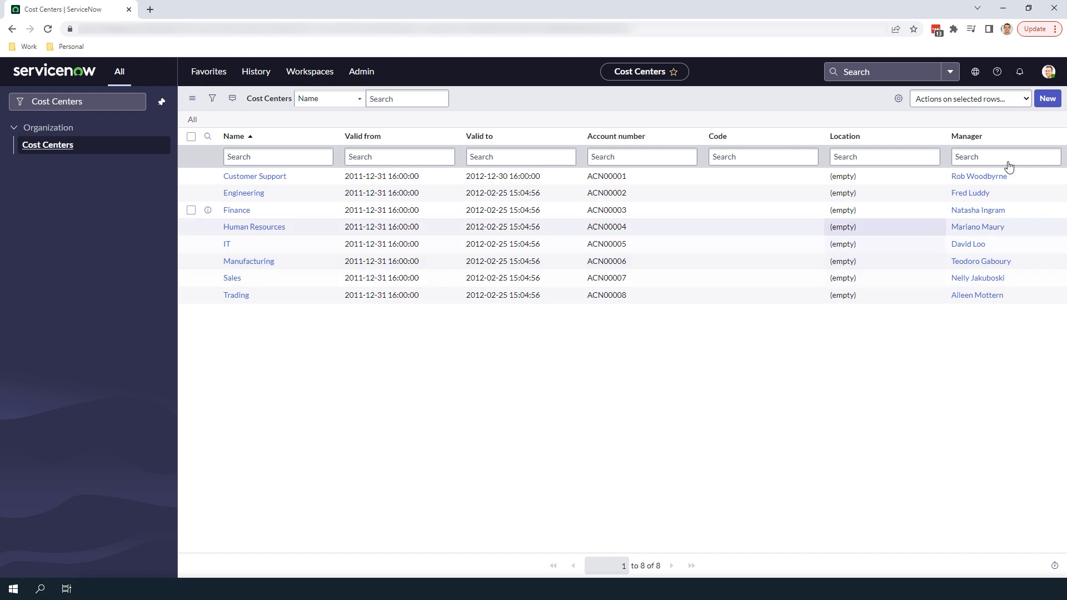
# Start a new cost center record named Marketing and begin its account number 101855742.
pyautogui.click(1047, 98)
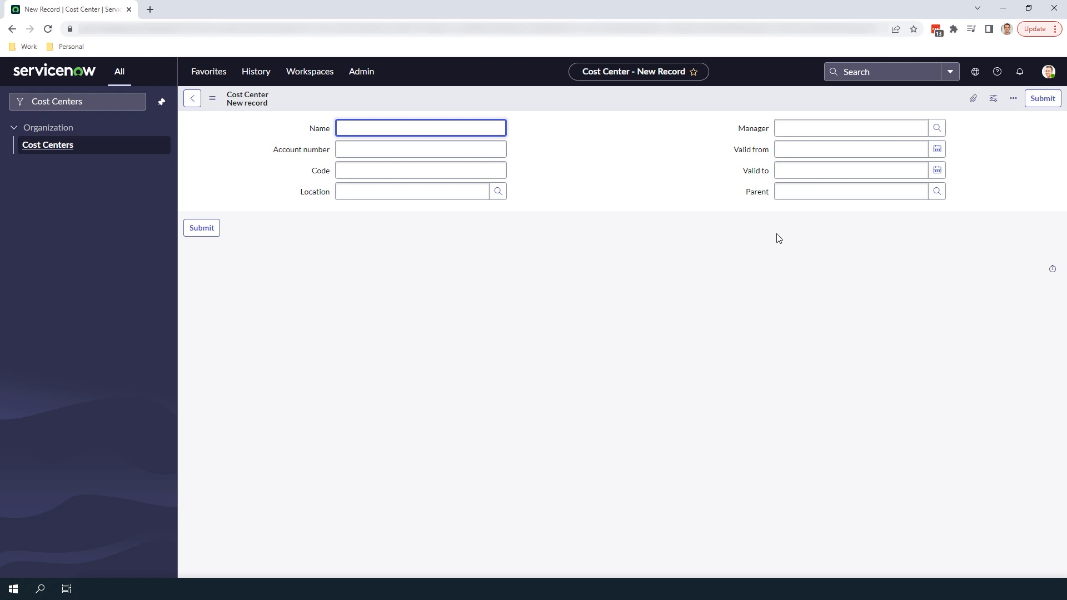
pyautogui.write('Marke')
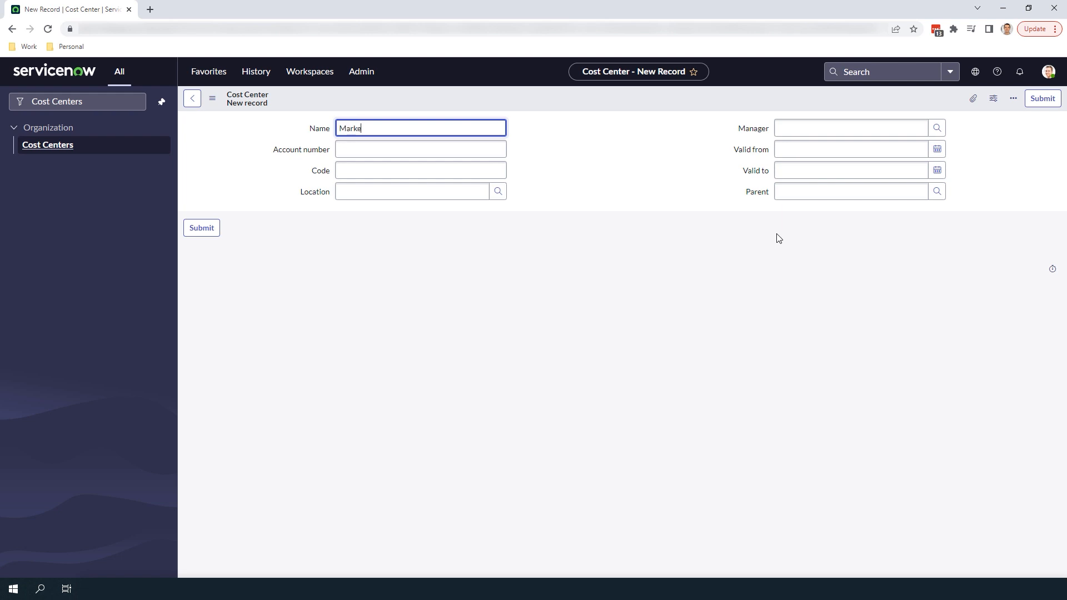
pyautogui.write('ting')
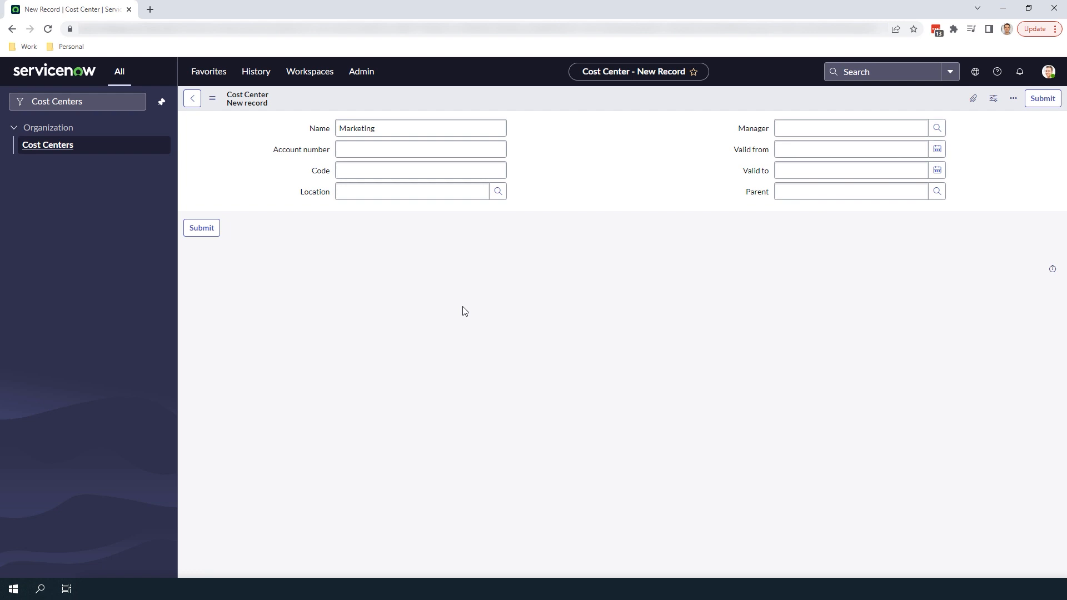
pyautogui.click(420, 149)
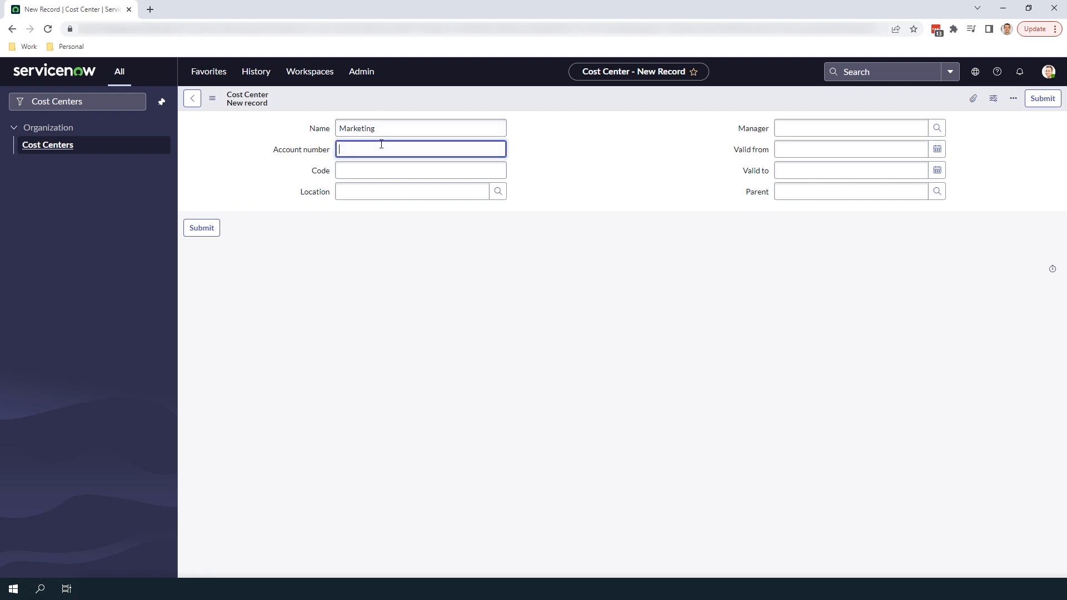
pyautogui.write('101855742')
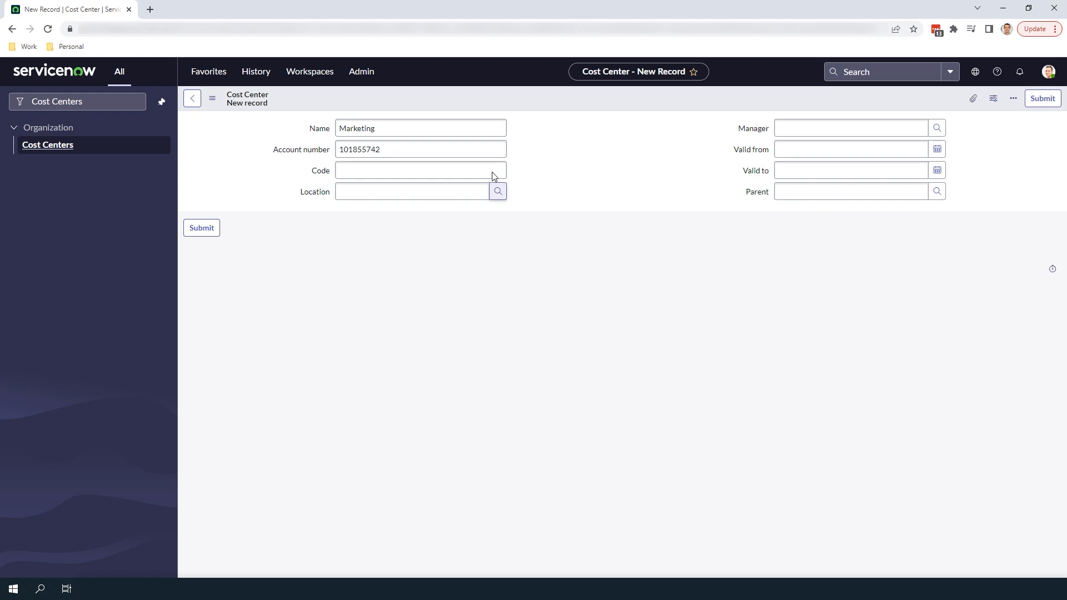
# Fill in code MARK00001, location San Diego South and manager Abel Tuter for Marketing.
pyautogui.click(421, 171)
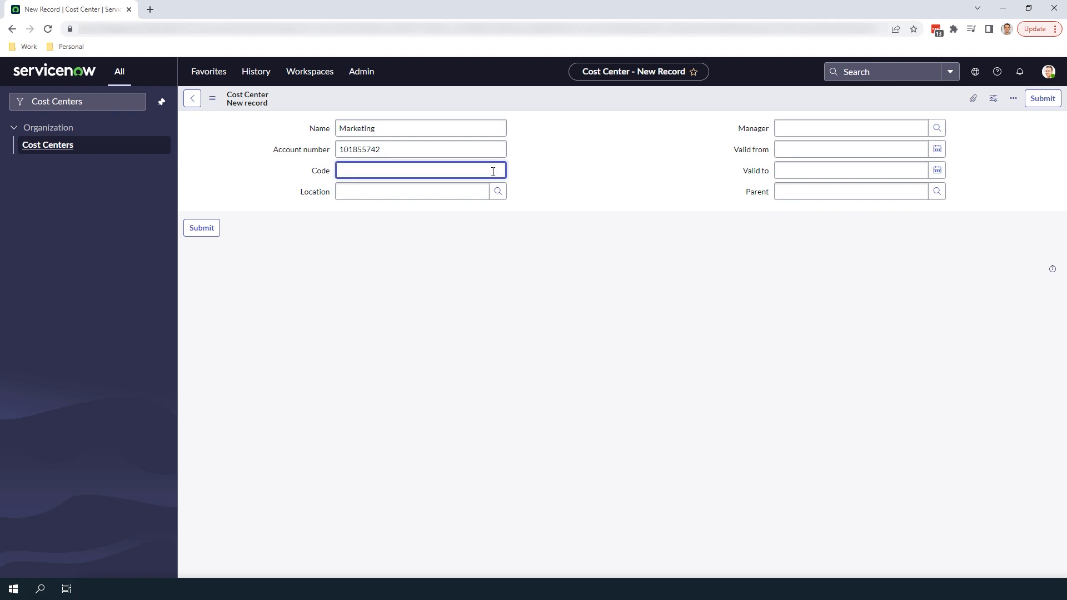
pyautogui.write('MARK00001')
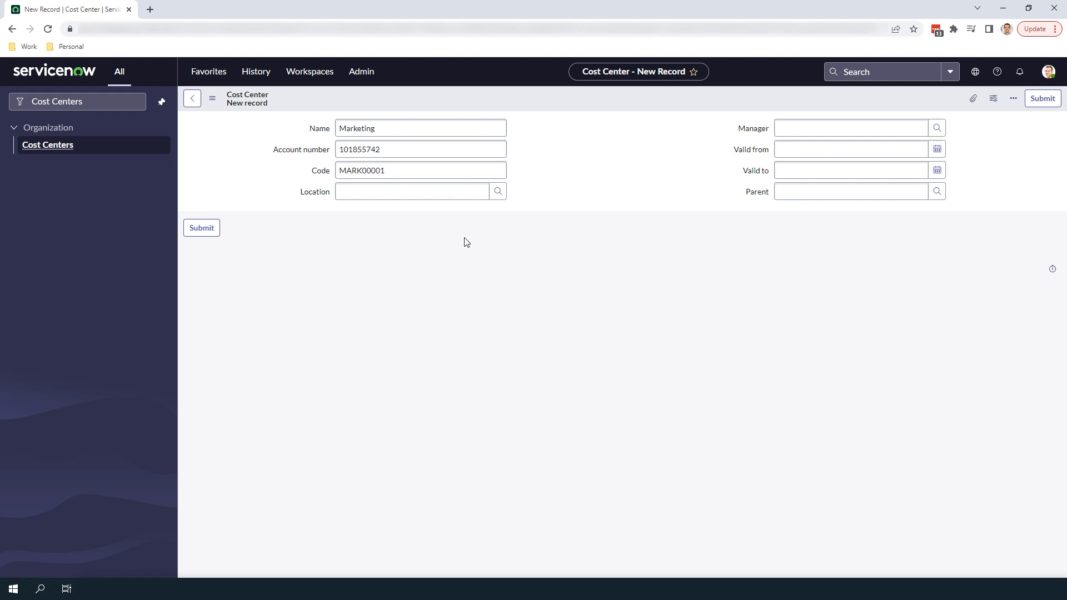
pyautogui.click(411, 191)
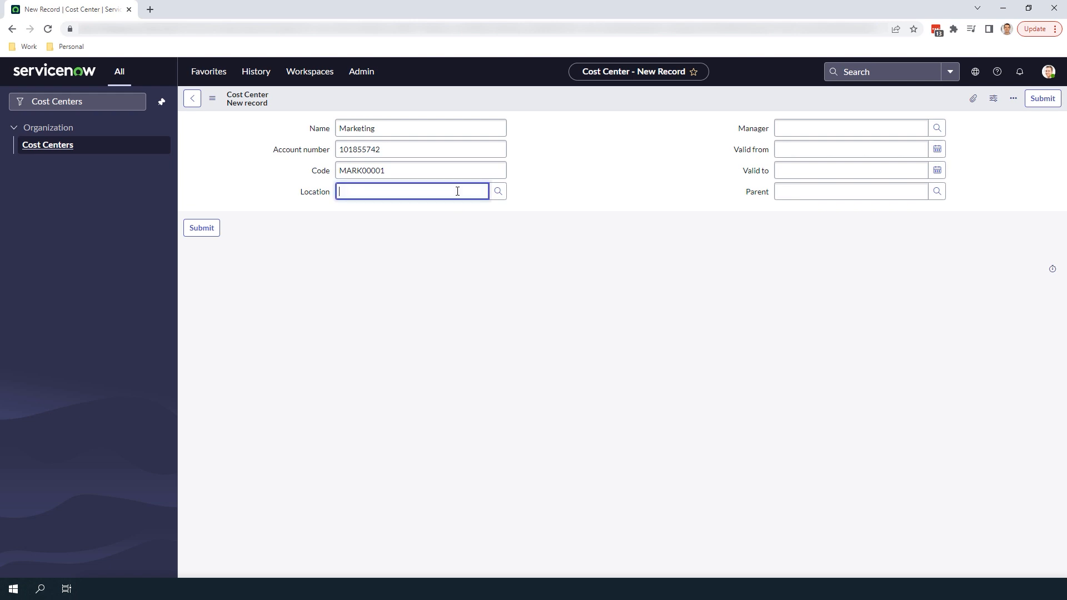
pyautogui.write('San Diego South')
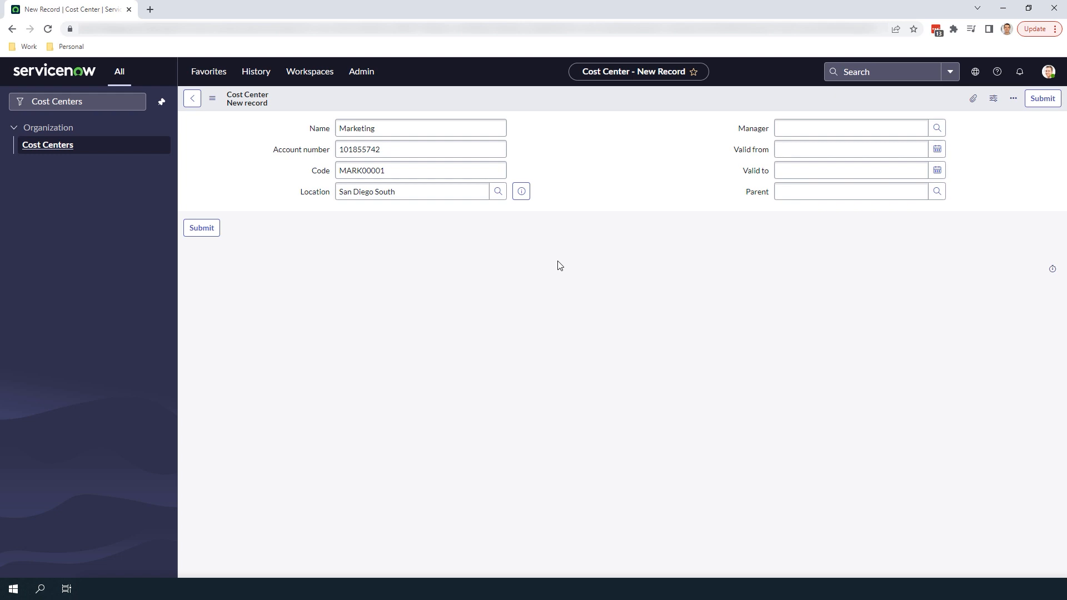
pyautogui.write('Abel Tuter')
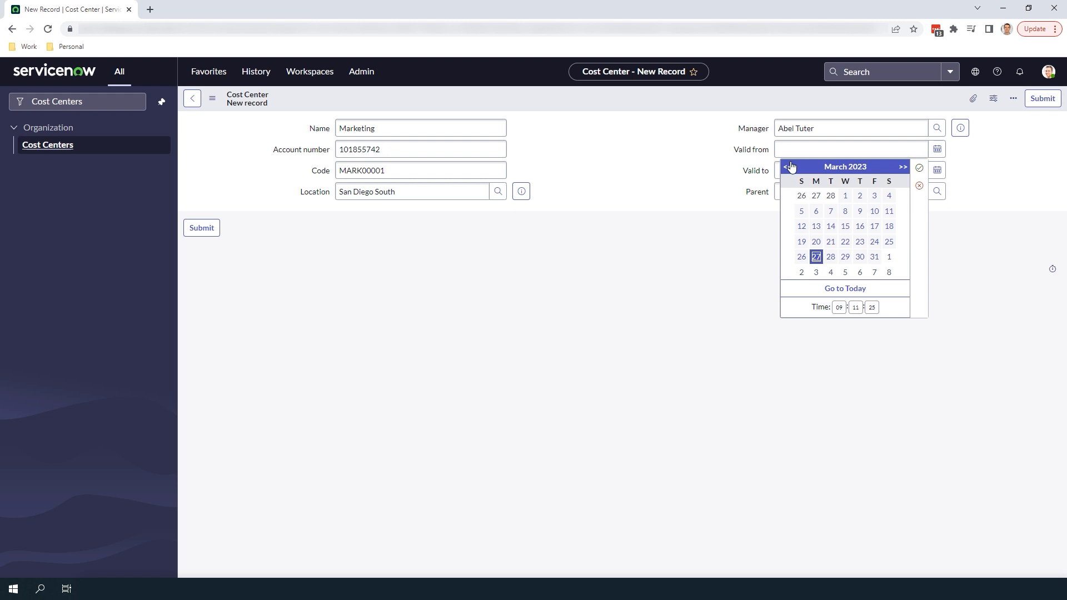
# Set validity from 2023-01-01 to 2023-12-31 and submit the Marketing cost center.
pyautogui.click(787, 167)
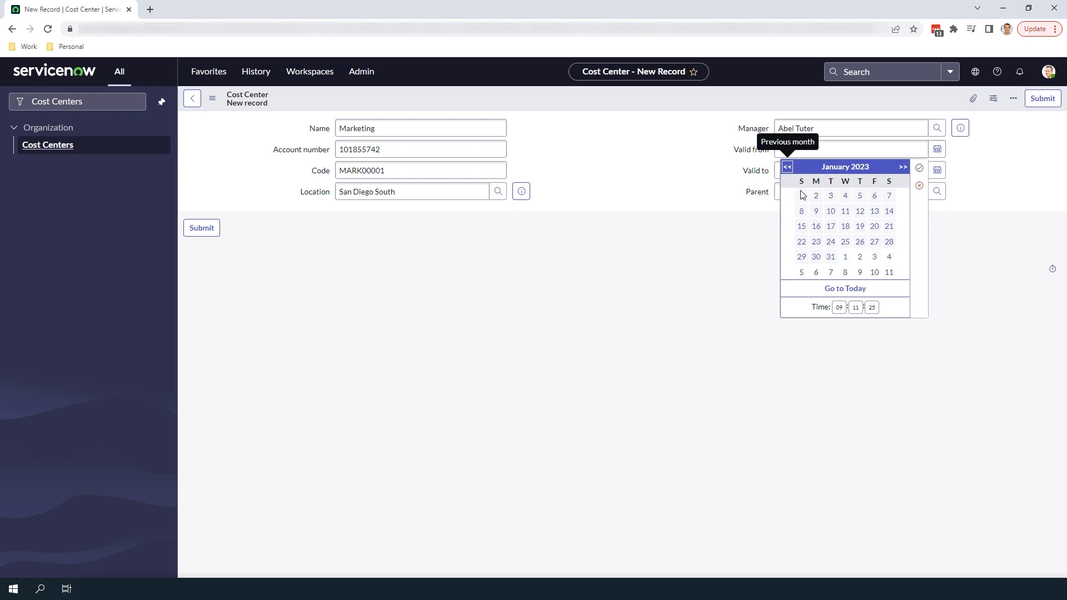
pyautogui.click(801, 194)
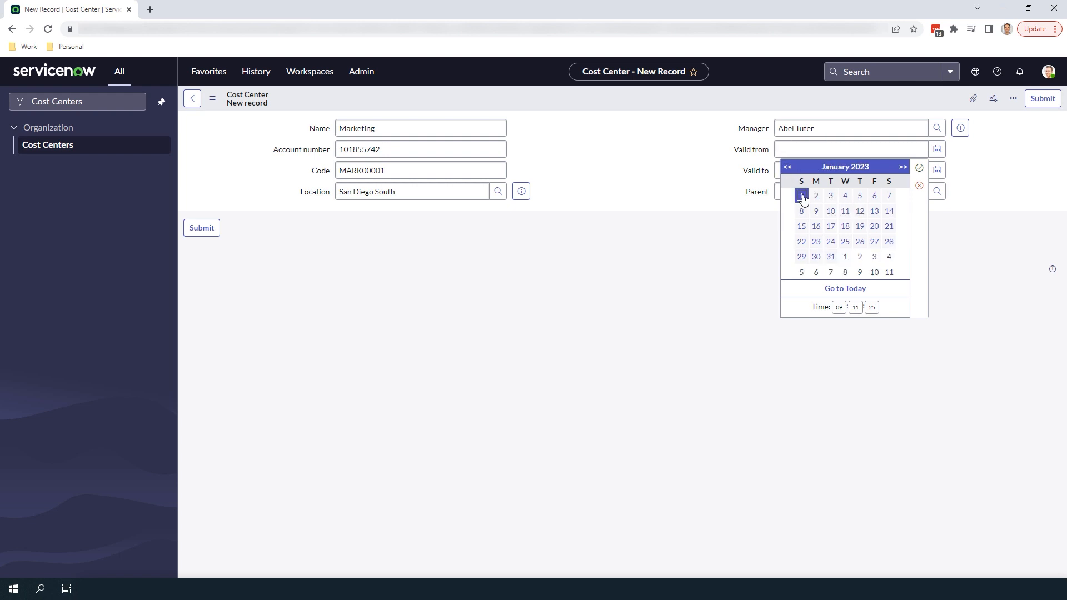
pyautogui.click(802, 195)
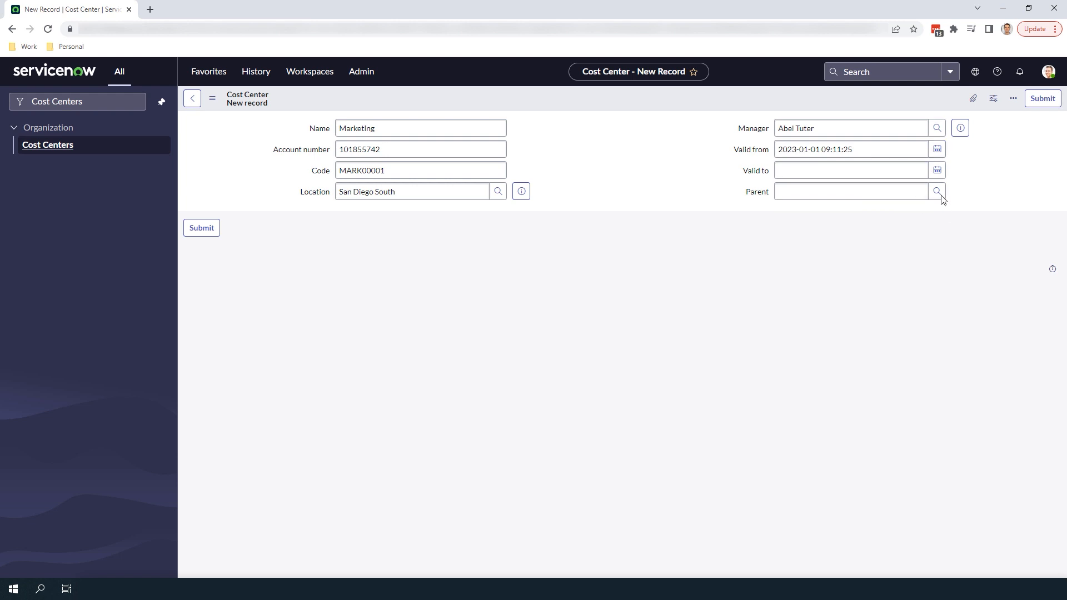
pyautogui.click(936, 170)
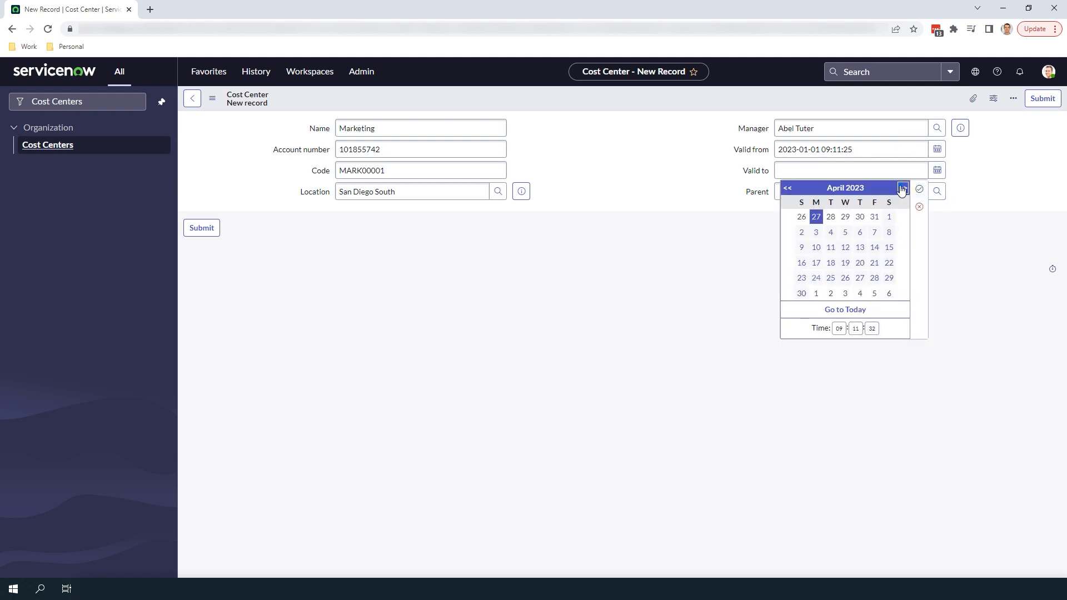
pyautogui.click(903, 188)
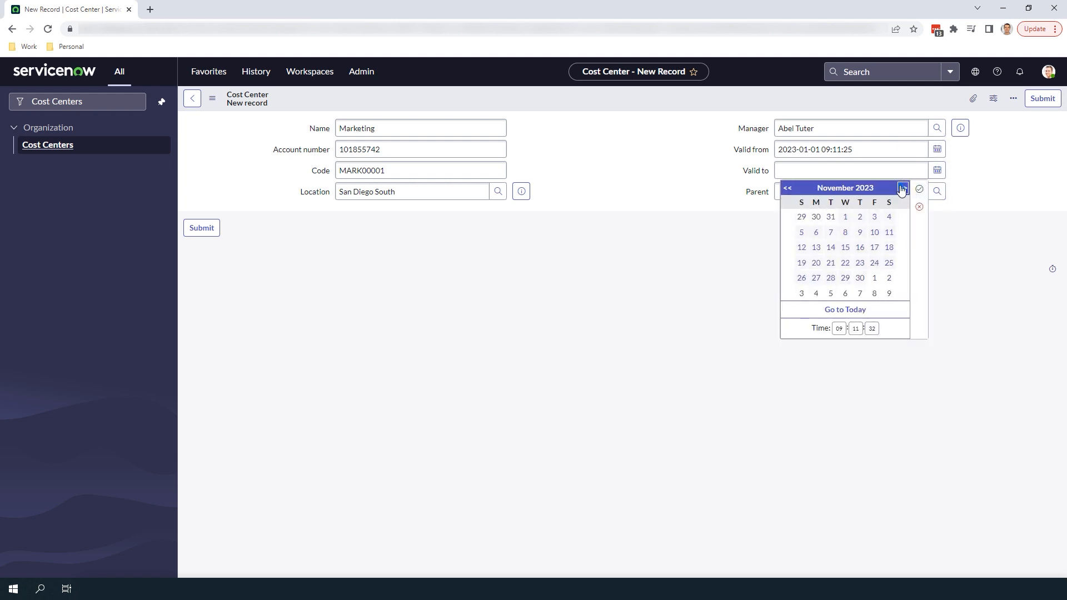
pyautogui.click(903, 188)
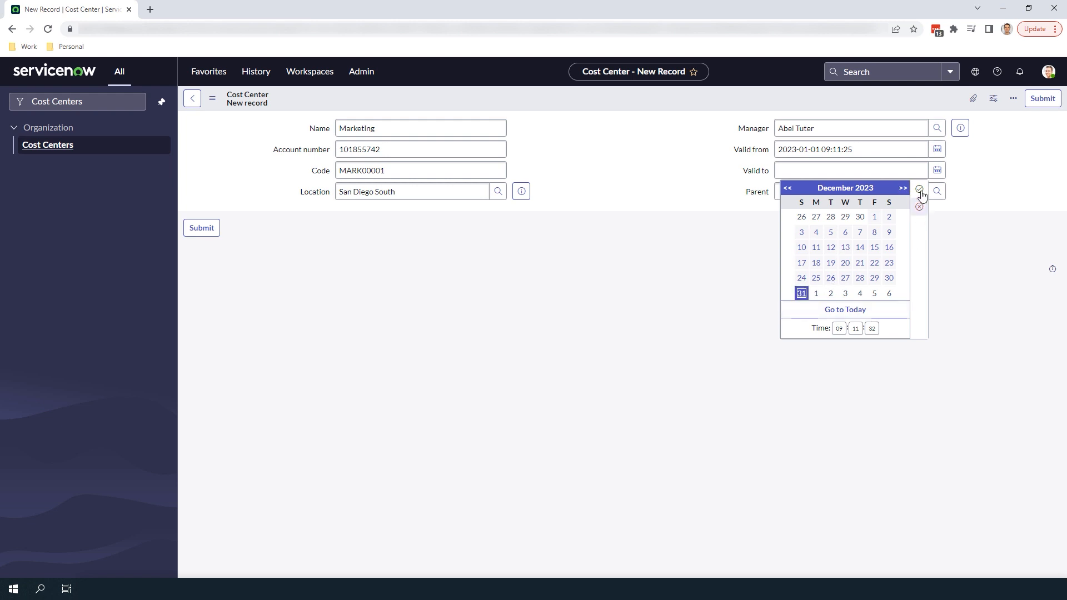
pyautogui.click(919, 189)
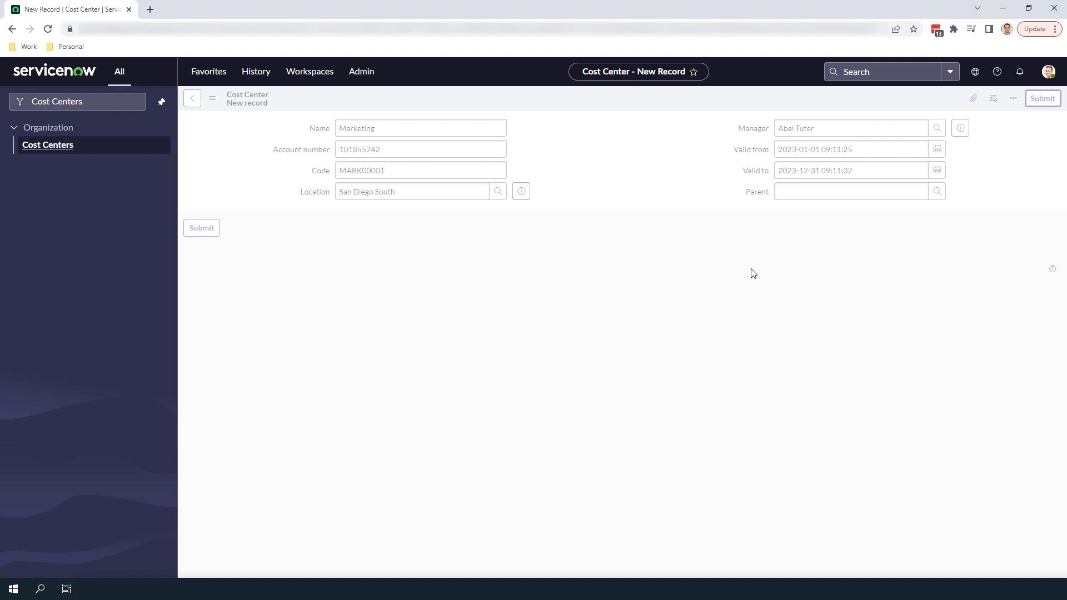
pyautogui.click(201, 228)
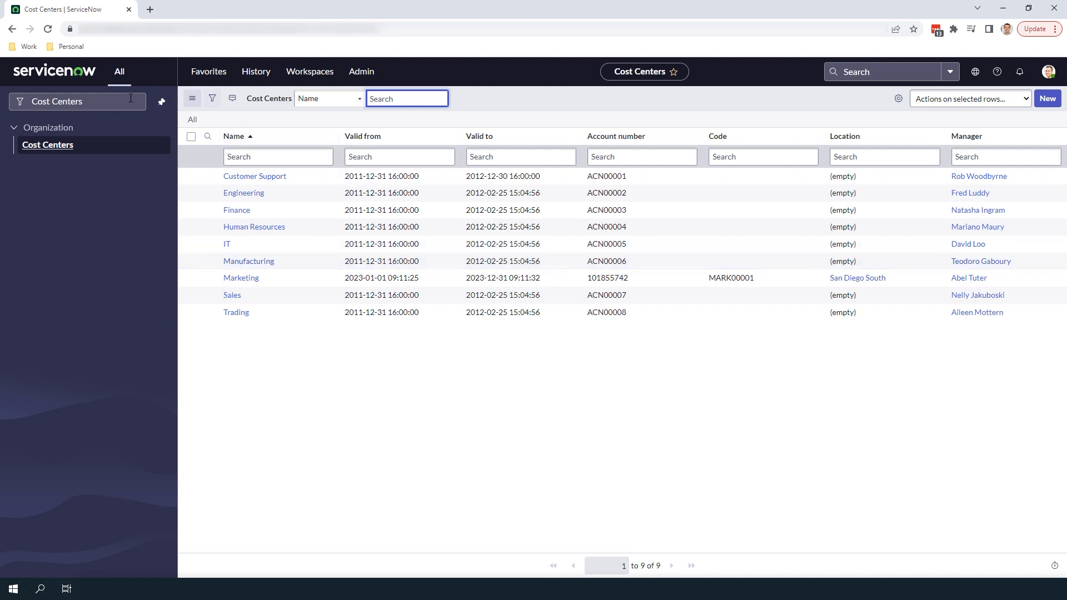
# Start a new hardware asset from the Hardware Assets list with model Apple iMac 27" Computer.
pyautogui.click(78, 101)
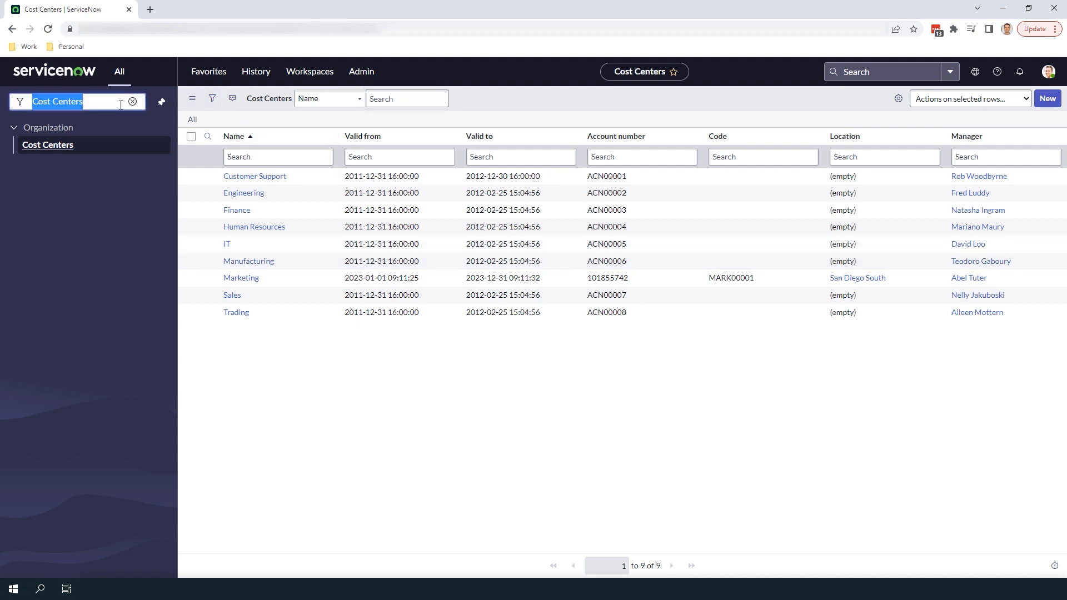
pyautogui.write('Hardware Assets')
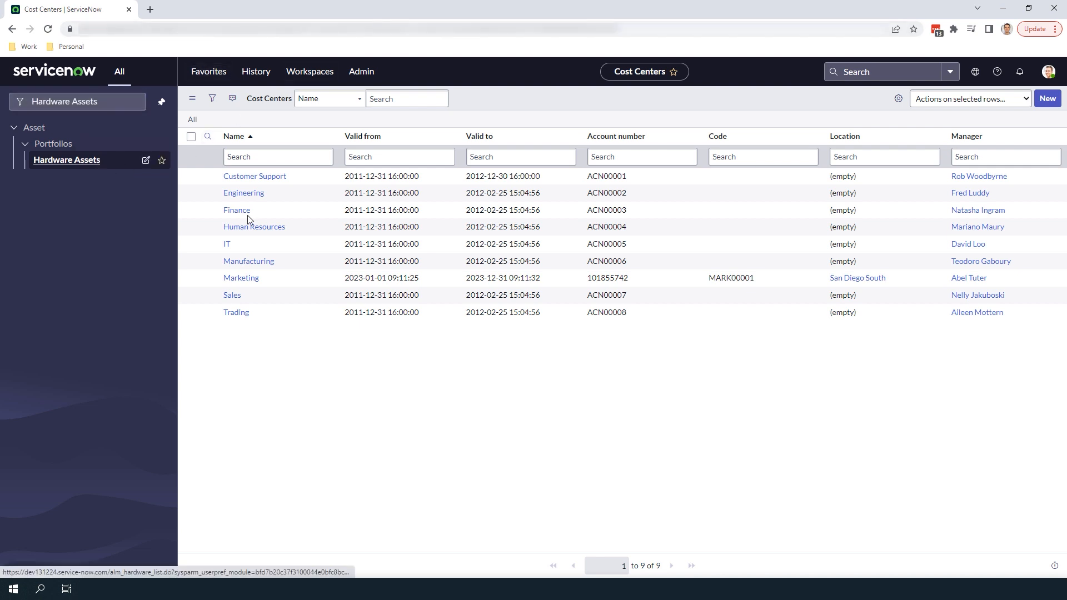
pyautogui.click(67, 160)
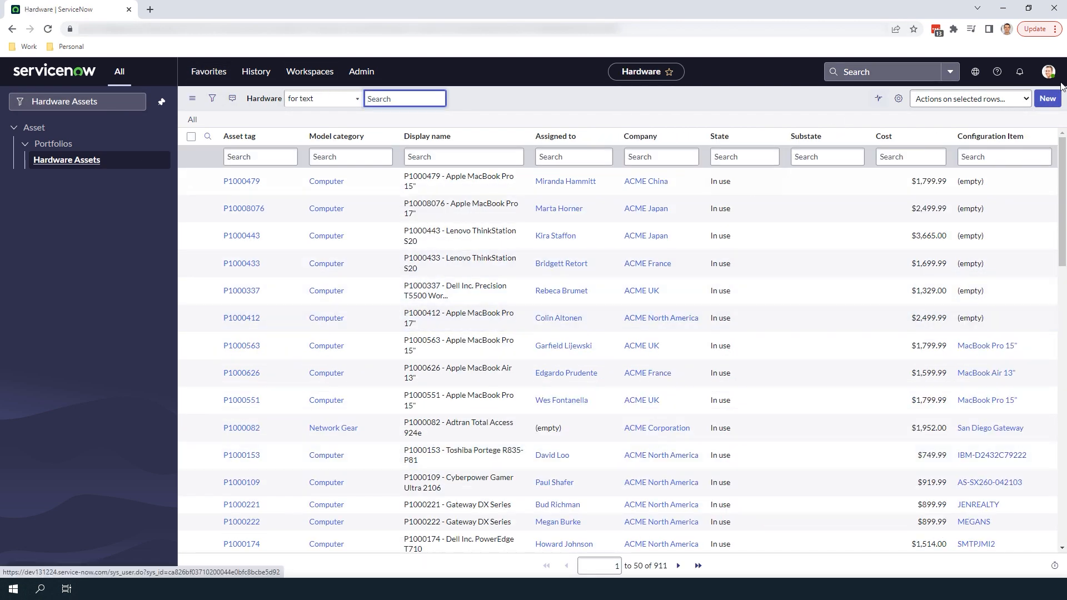
pyautogui.click(1047, 97)
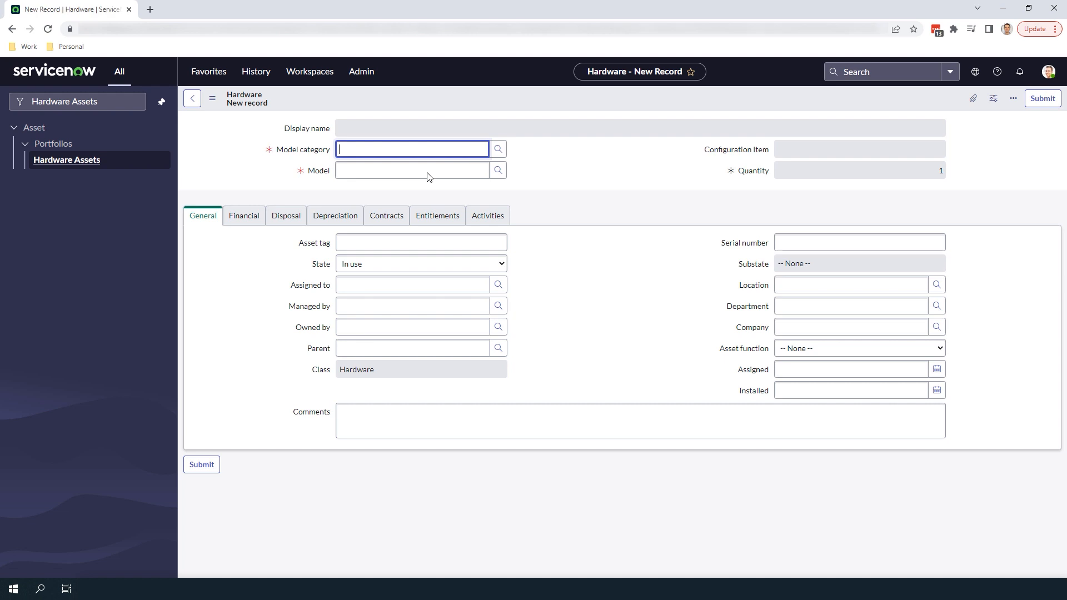
pyautogui.write('Apple iMac 27"')
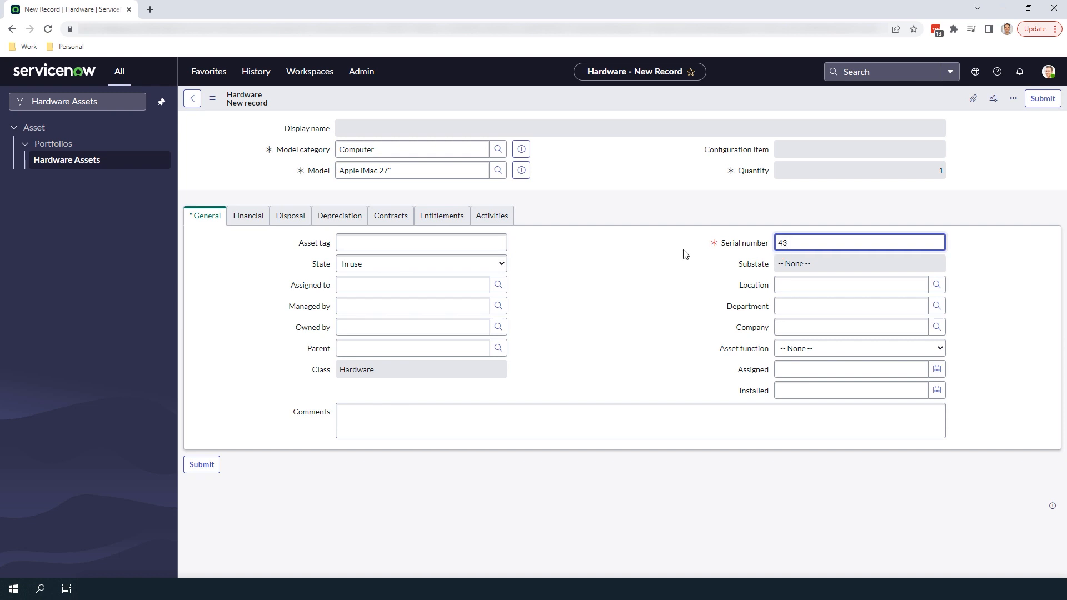
# Set the iMac's Financial cost center to Marketing and save, generating the $1,699.99 expense line.
pyautogui.click(248, 216)
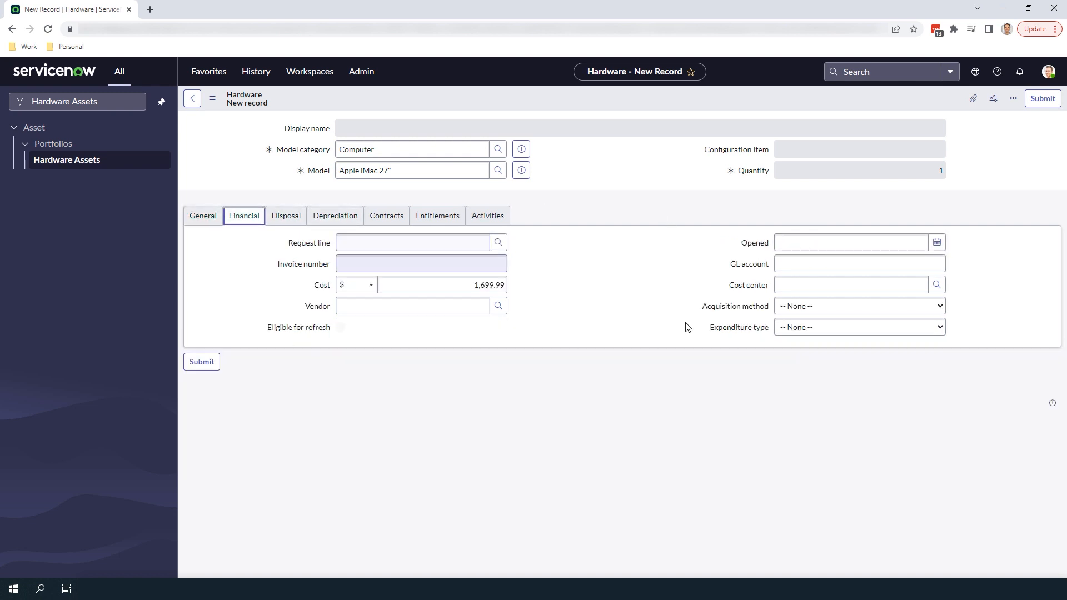
pyautogui.click(851, 284)
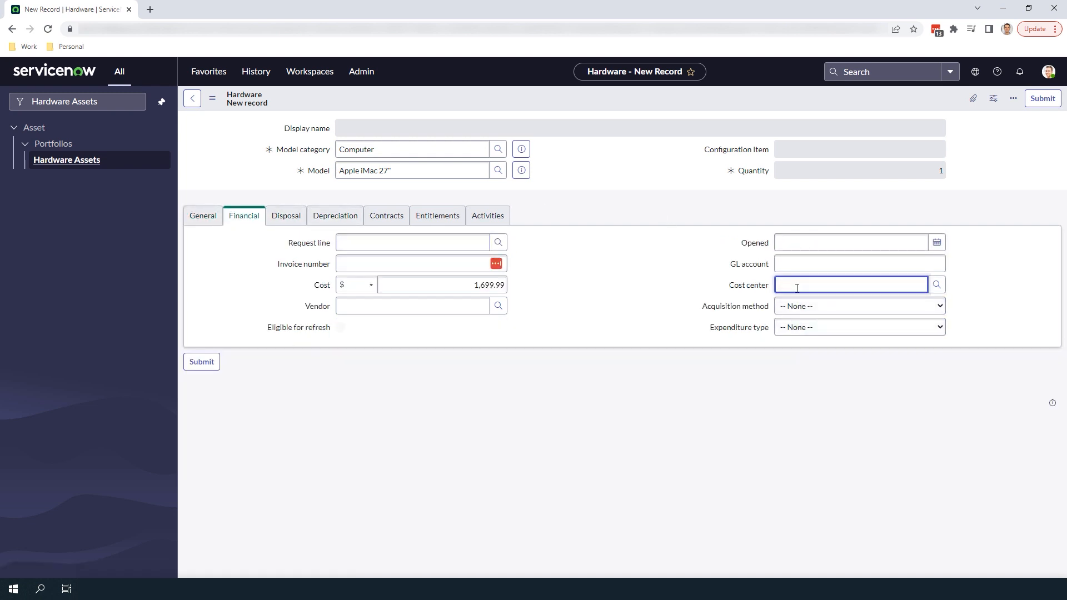
pyautogui.write('Marketing')
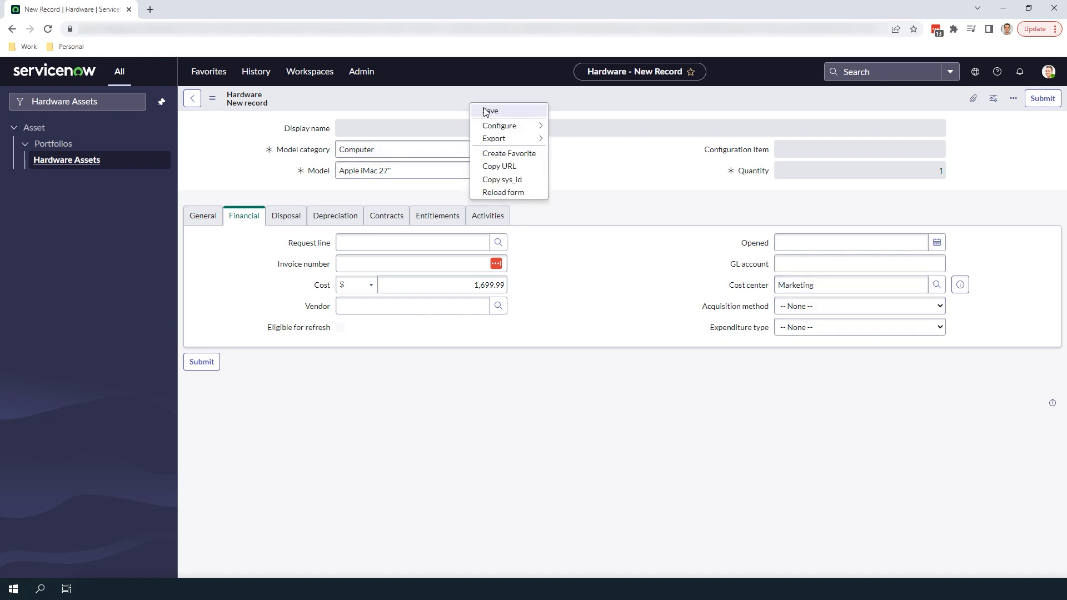
pyautogui.click(490, 111)
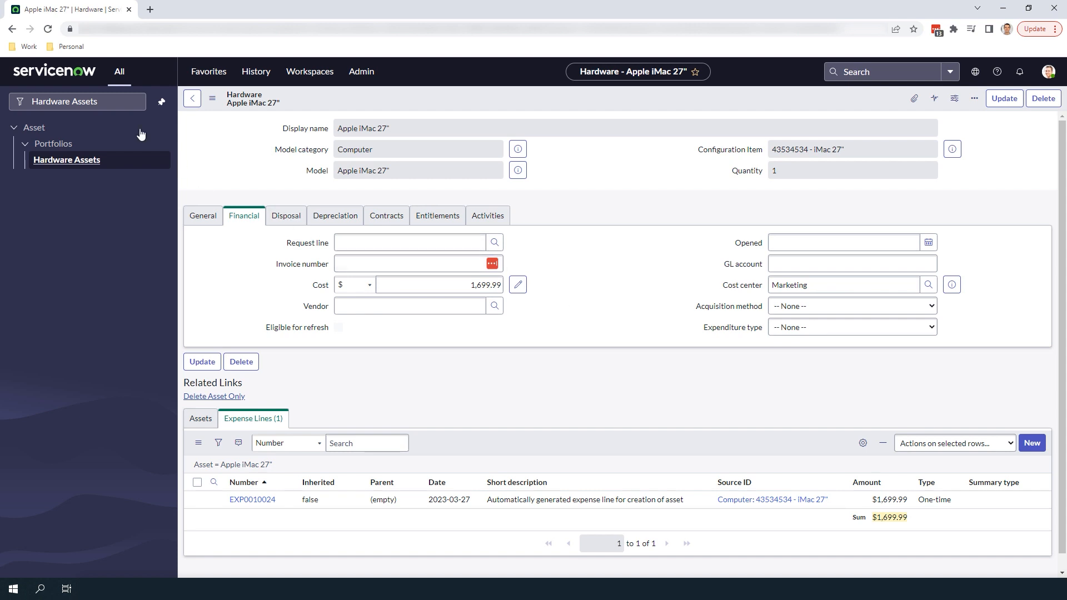
pyautogui.write('Cost Centers')
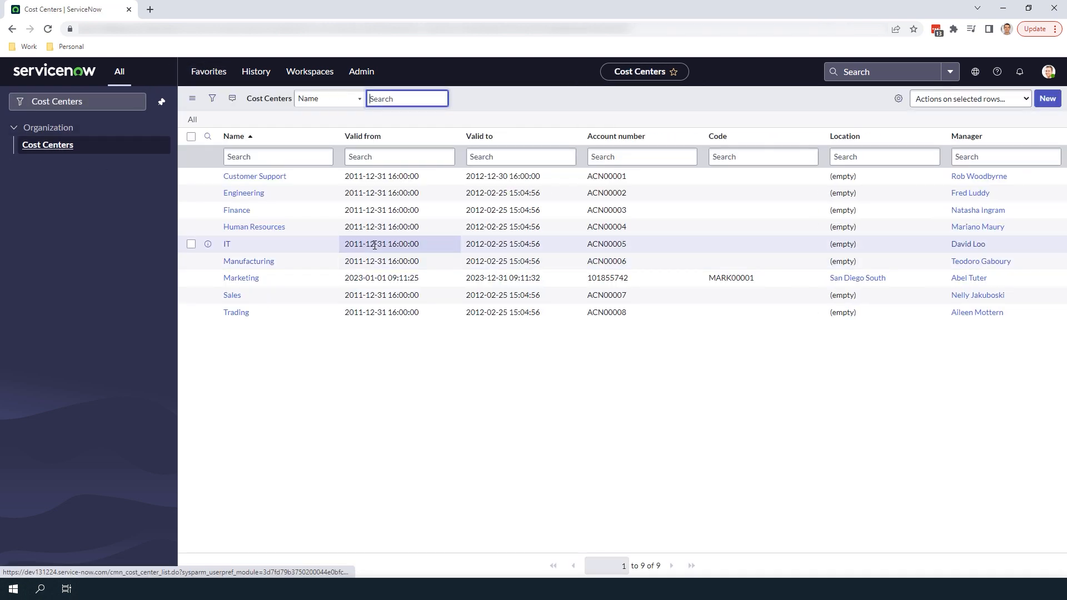
pyautogui.moveTo(367, 251)
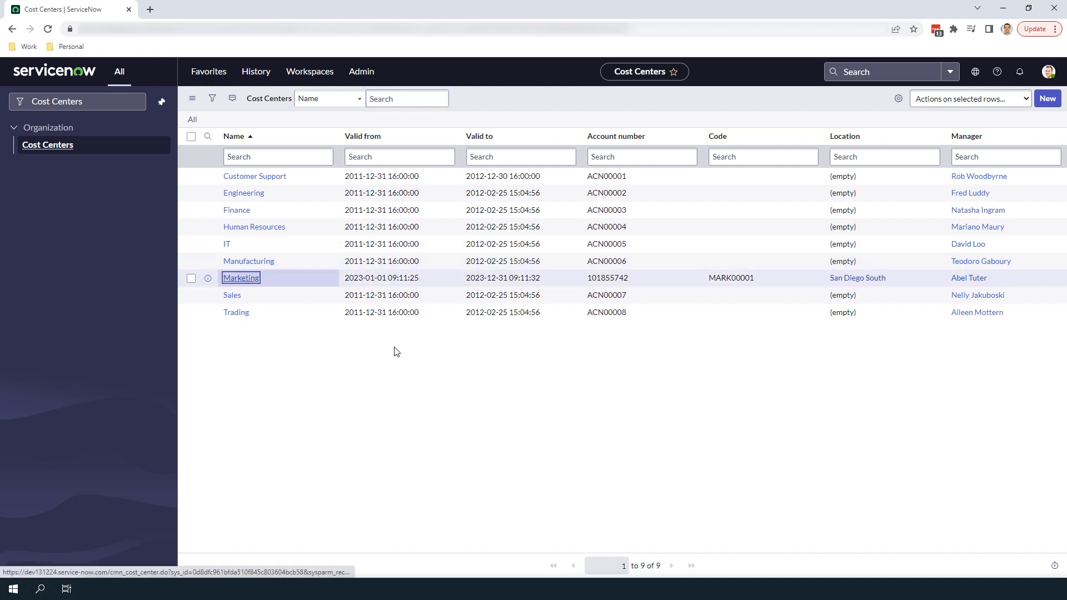
# Open the Marketing cost center record listing its $1,699.99 iMac expense line.
pyautogui.click(240, 278)
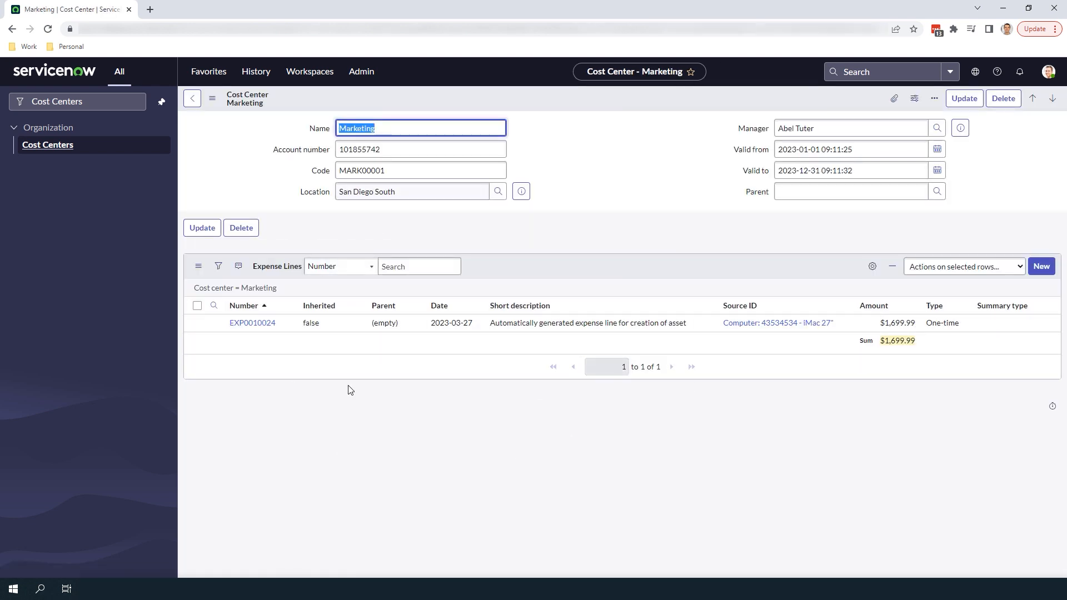